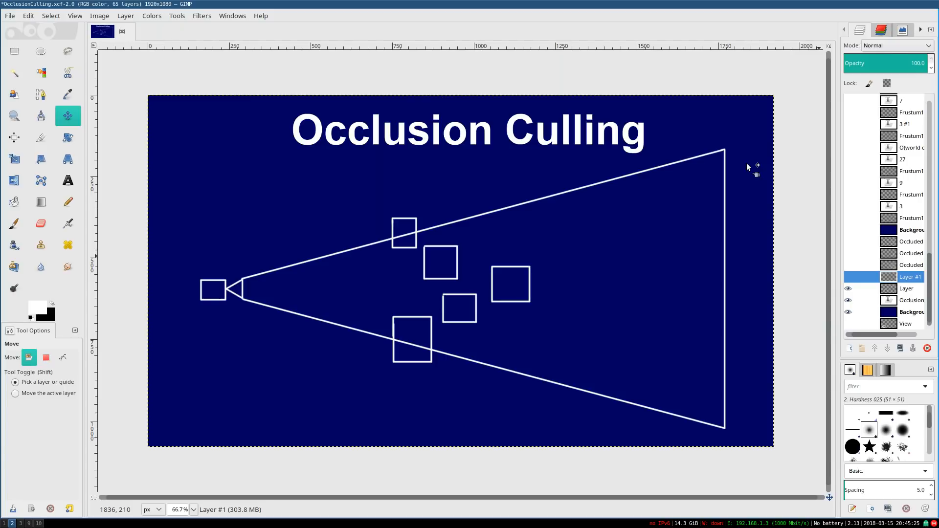
pyautogui.moveTo(576, 160)
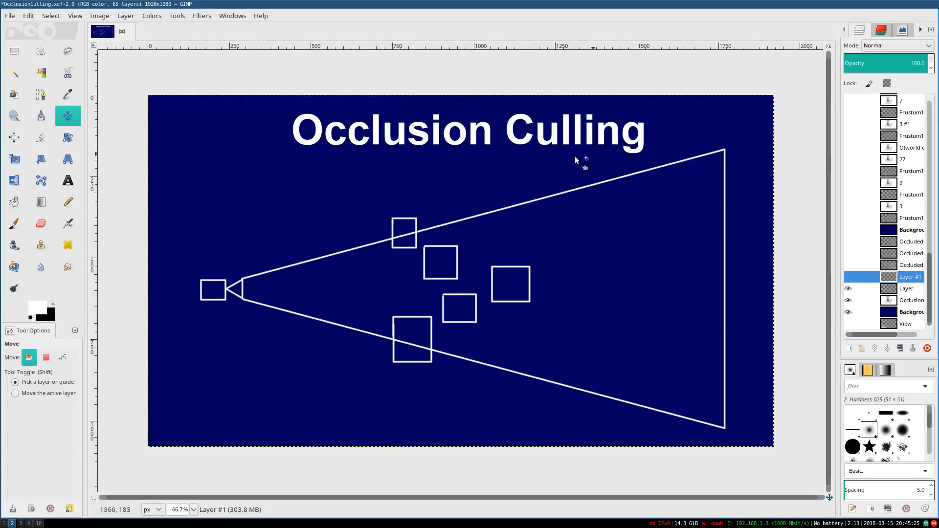
pyautogui.moveTo(302, 427)
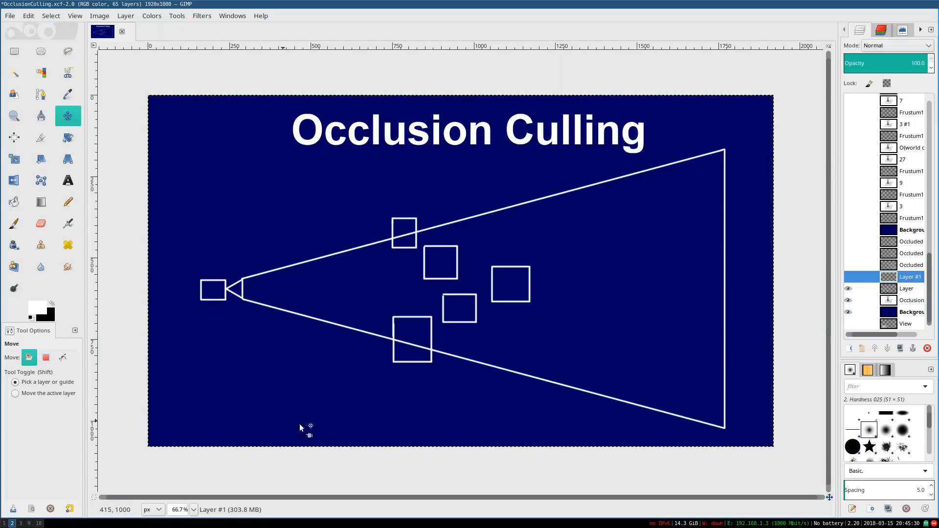
pyautogui.moveTo(252, 311)
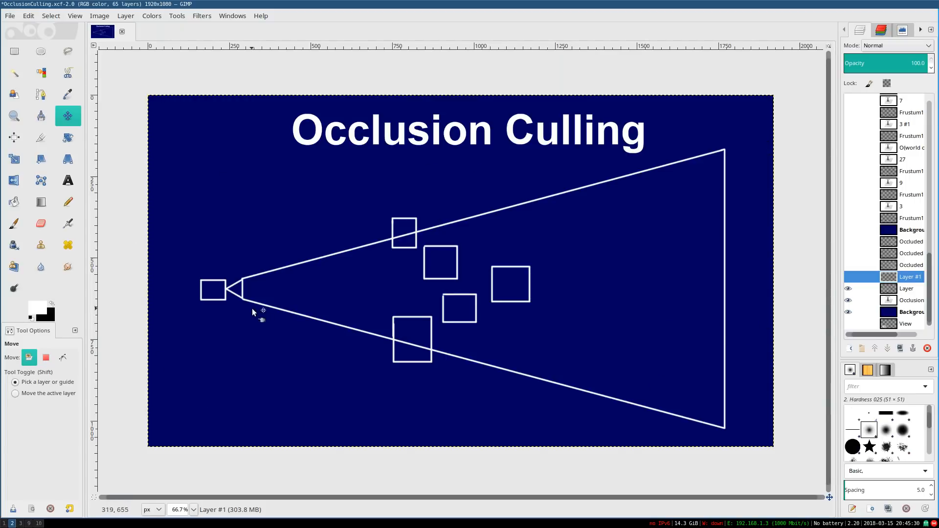
pyautogui.moveTo(186, 312)
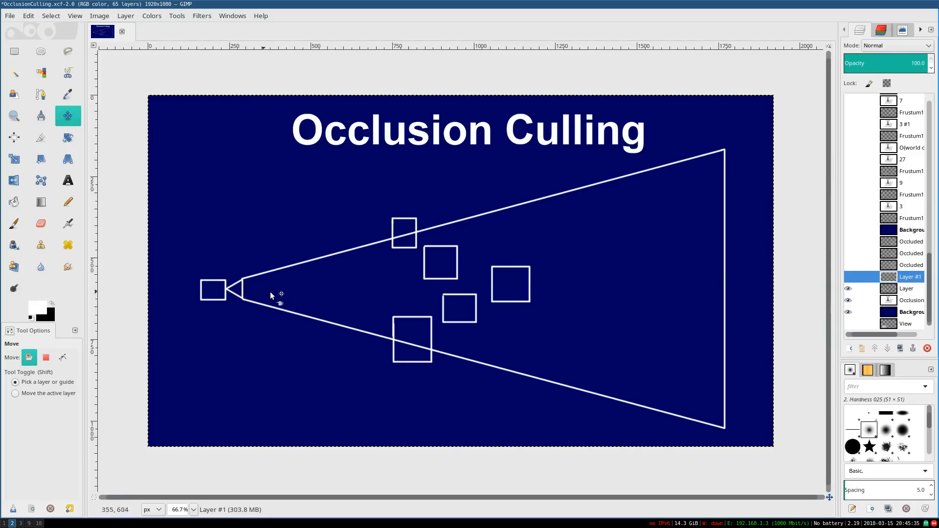
pyautogui.moveTo(590, 323)
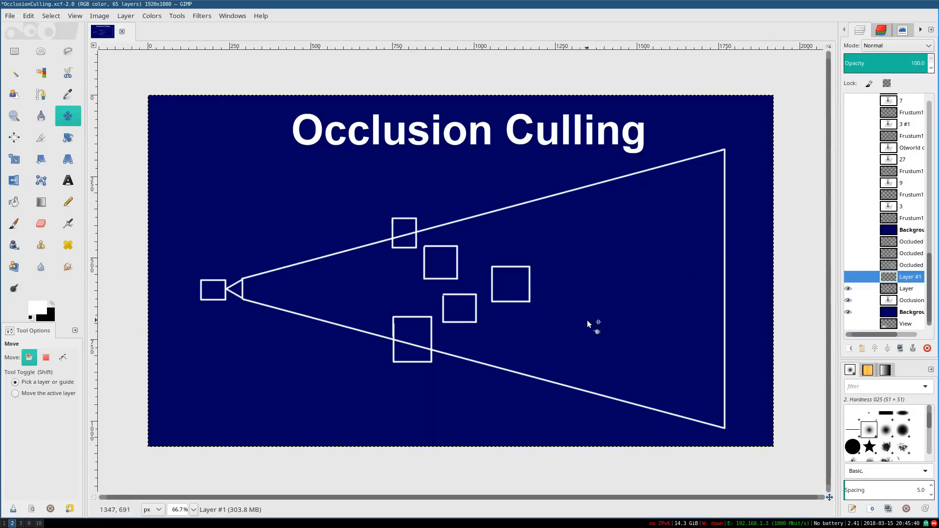
pyautogui.moveTo(590, 286)
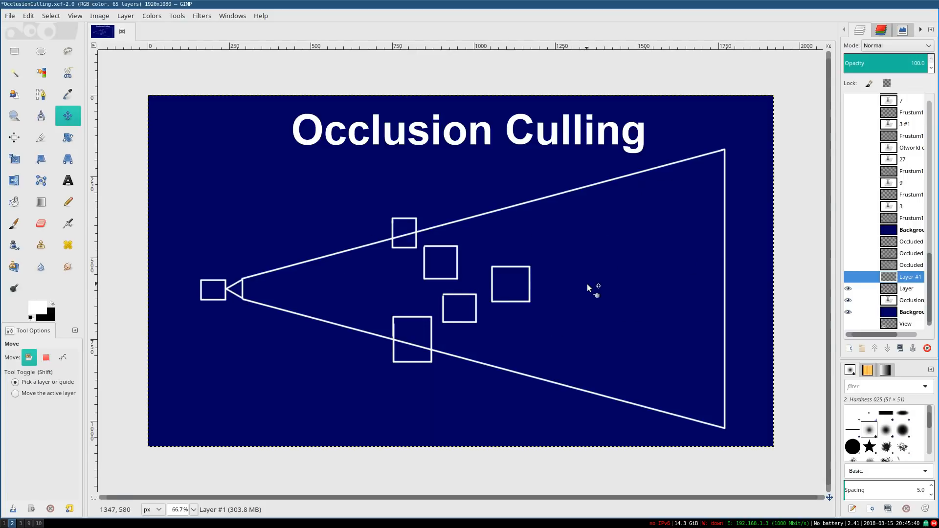
pyautogui.moveTo(392, 208)
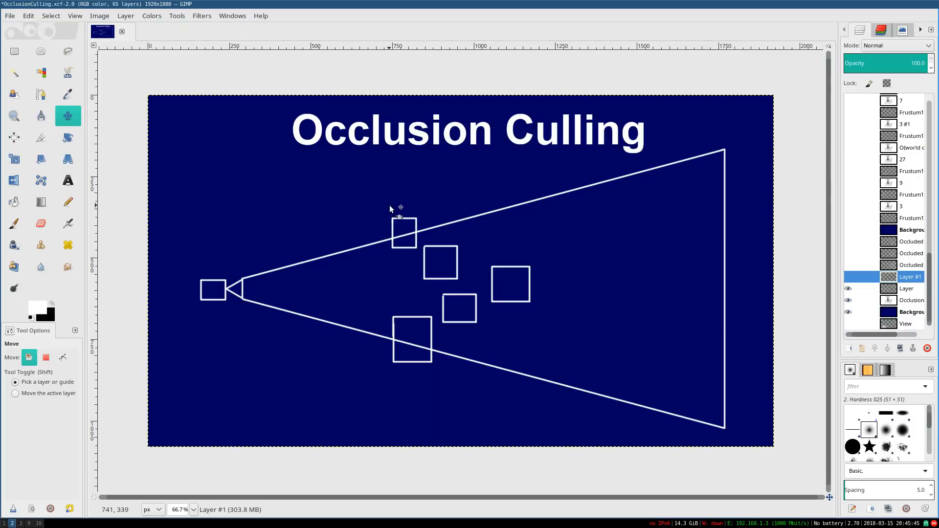
pyautogui.moveTo(419, 368)
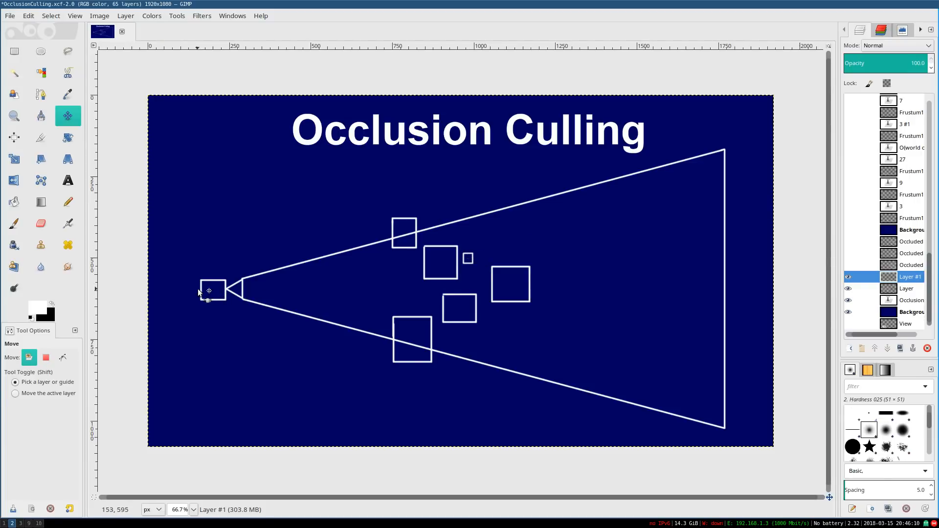
pyautogui.moveTo(500, 249)
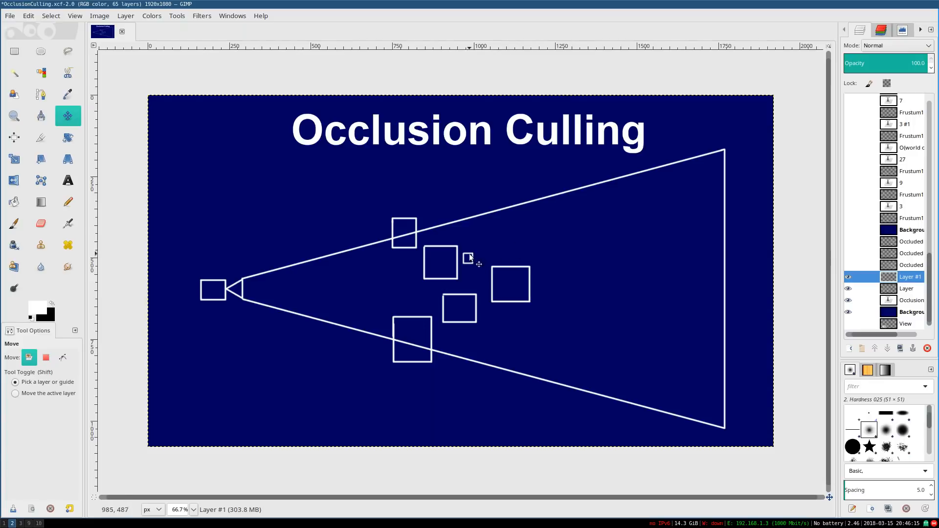
pyautogui.moveTo(475, 254)
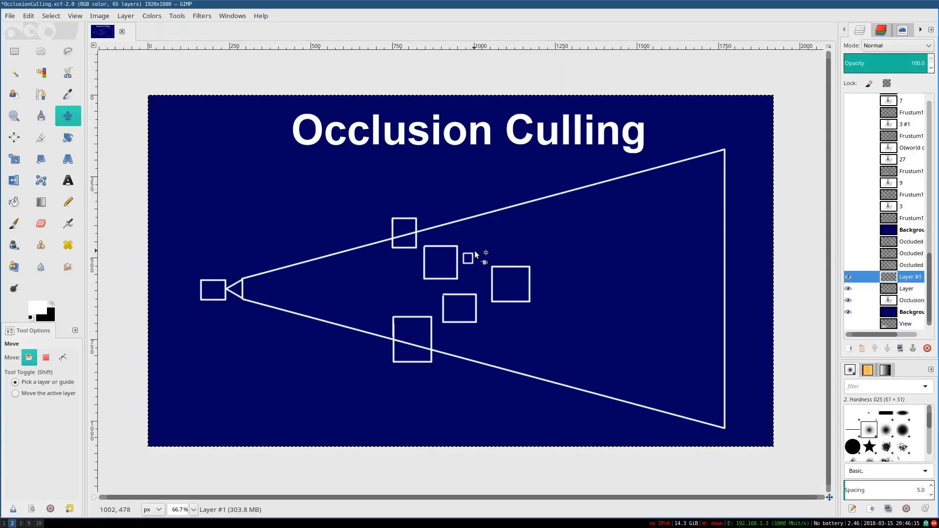
pyautogui.moveTo(464, 371)
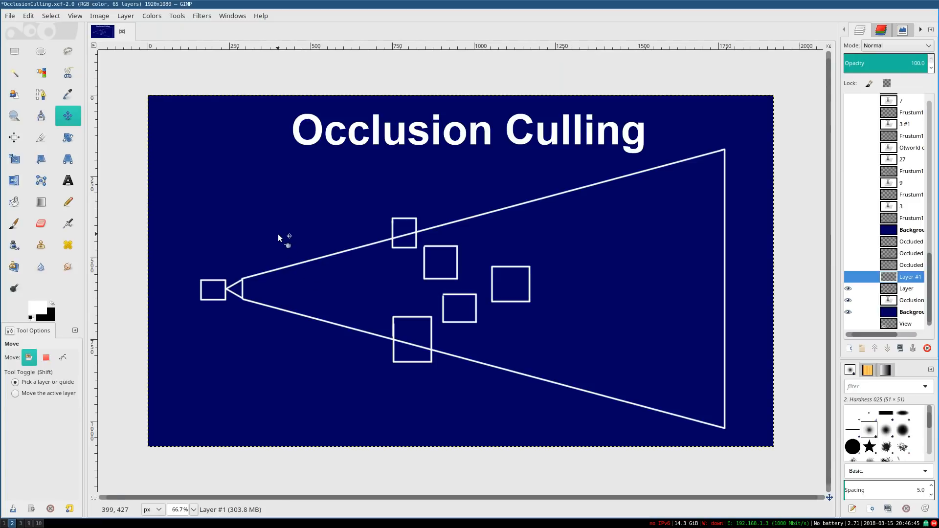
pyautogui.moveTo(393, 390)
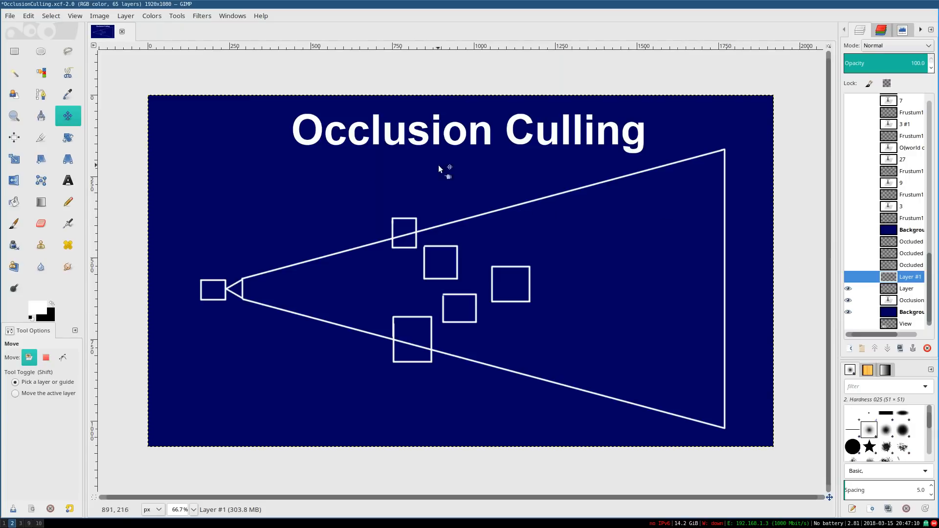
pyautogui.moveTo(569, 367)
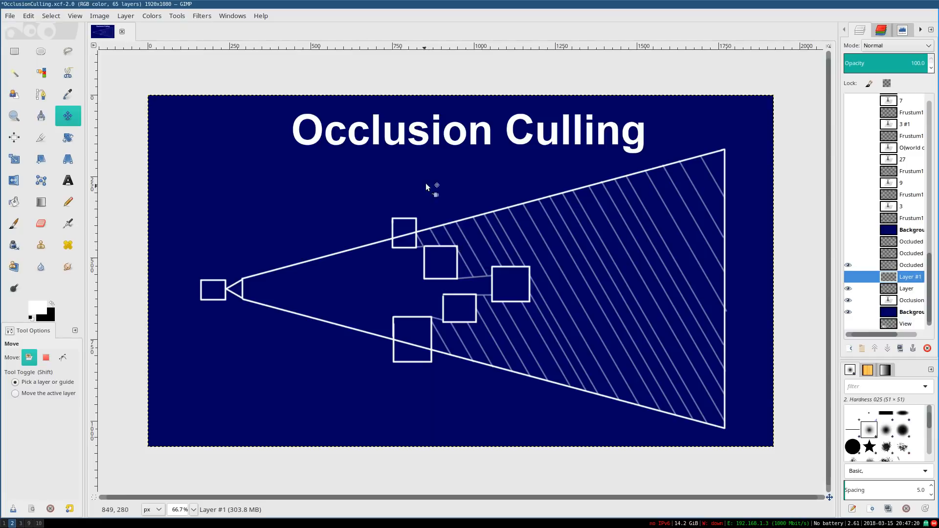
pyautogui.moveTo(334, 440)
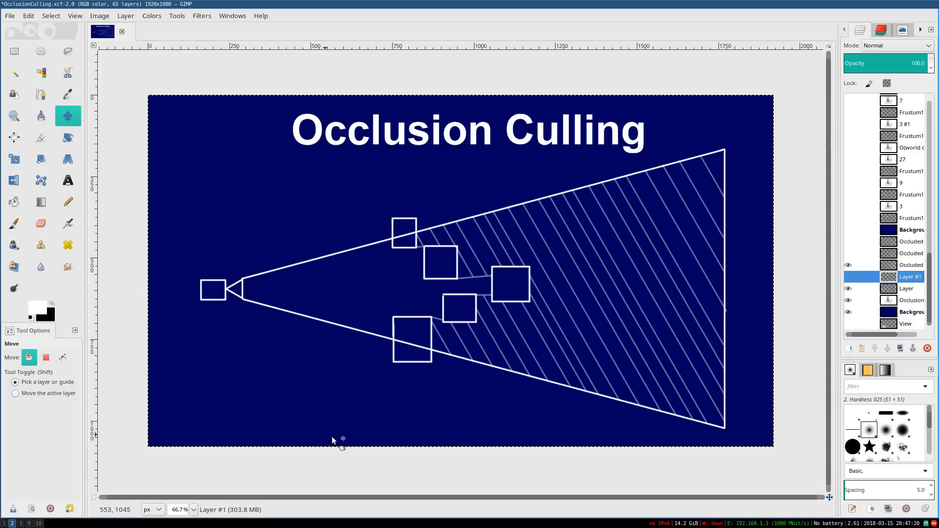
pyautogui.moveTo(677, 227)
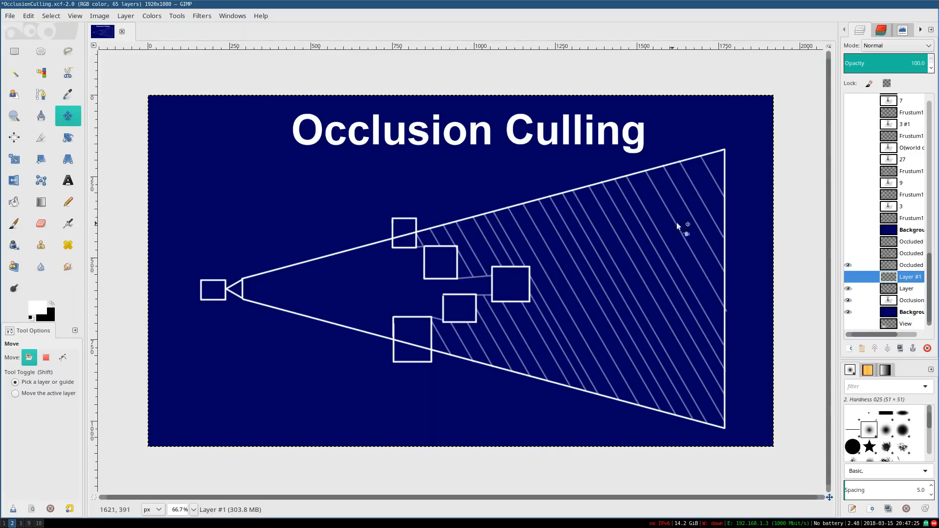
pyautogui.moveTo(627, 213)
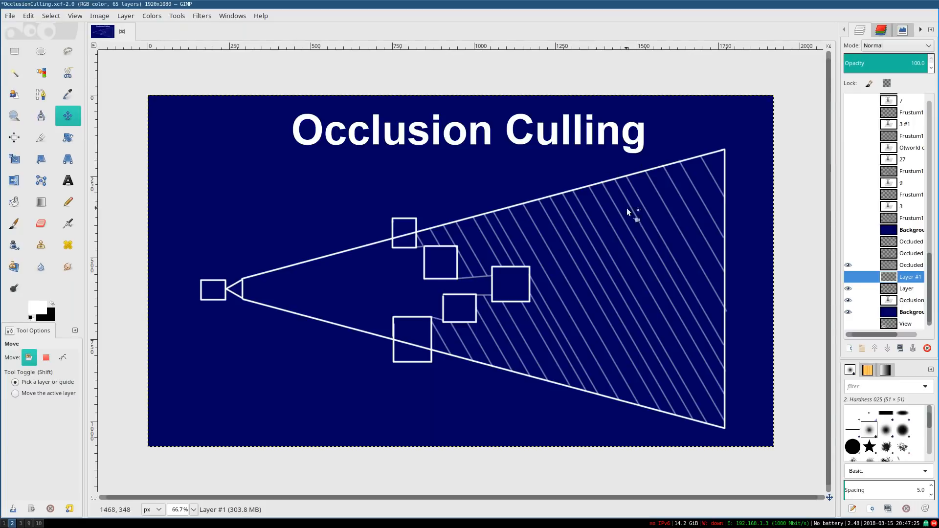
pyautogui.moveTo(581, 303)
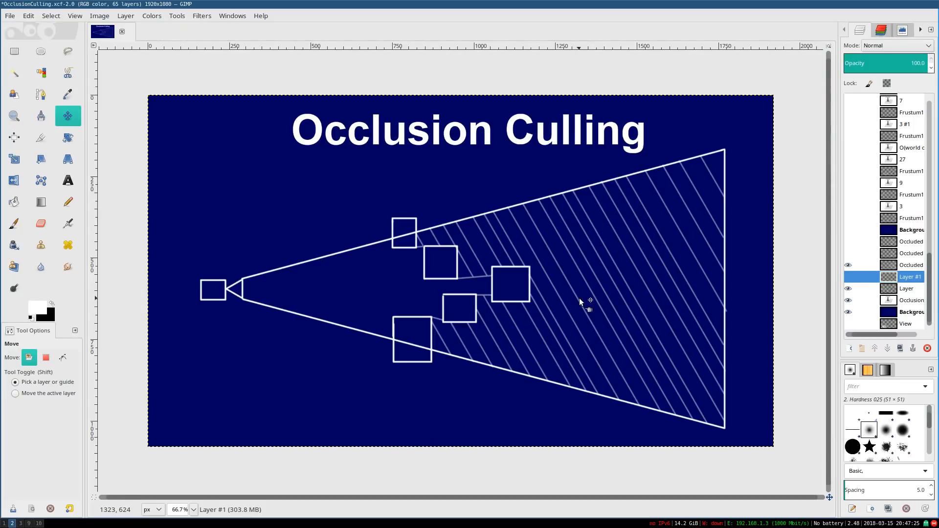
pyautogui.moveTo(587, 317)
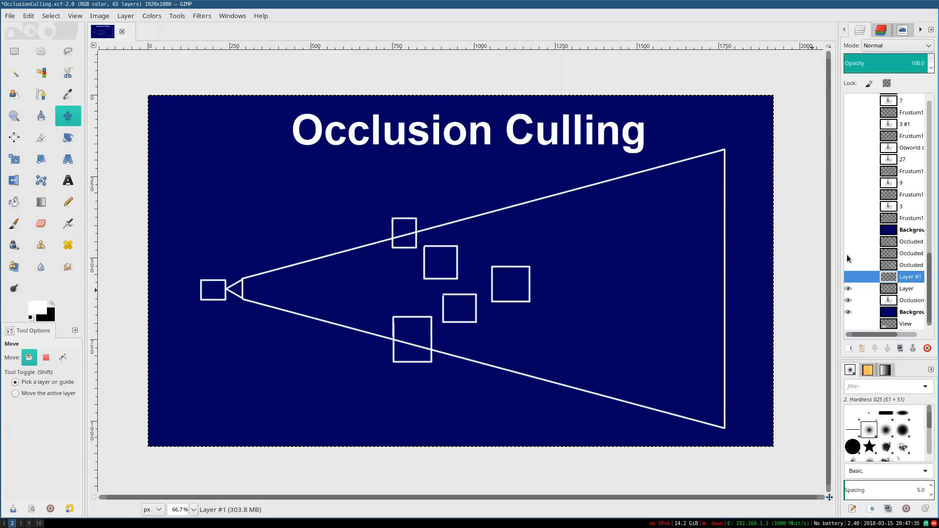
# Turn on the Occluded monster layer so the puddle monster appears behind the boxes
pyautogui.click(848, 253)
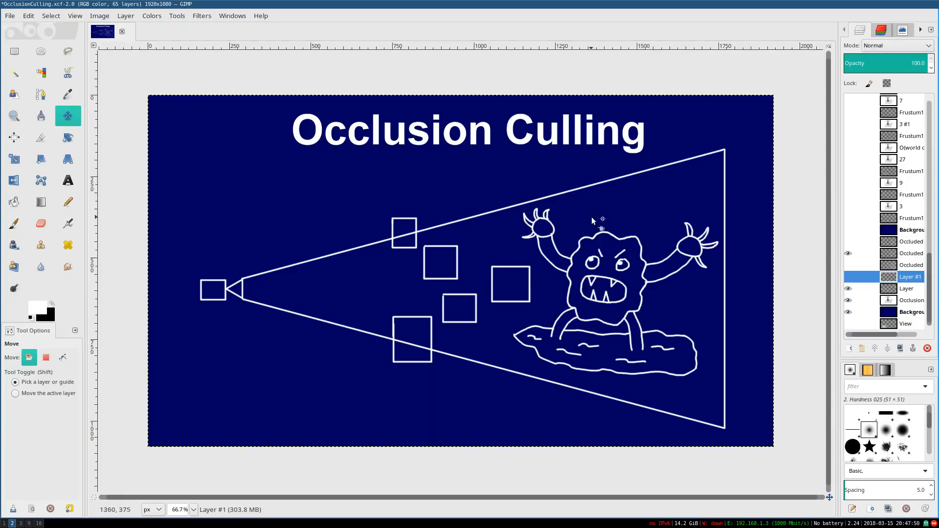
pyautogui.moveTo(614, 284)
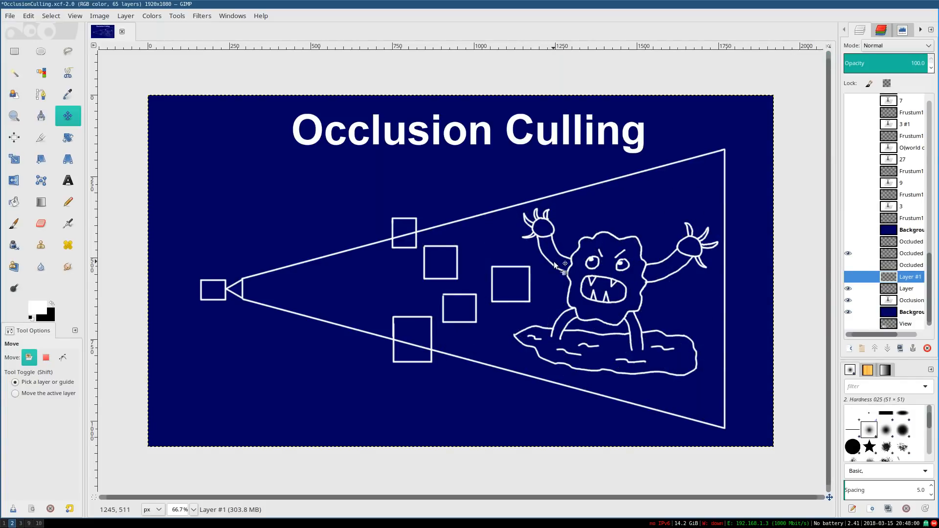
pyautogui.moveTo(479, 321)
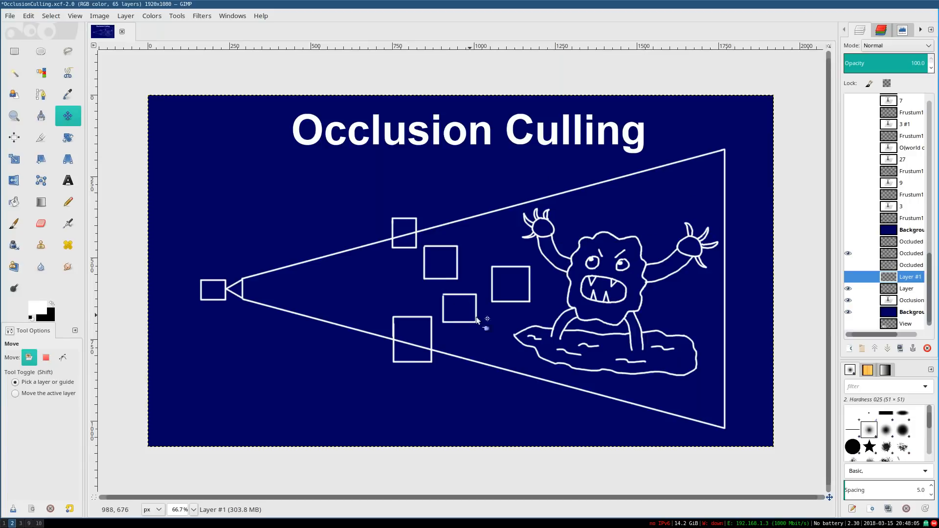
pyautogui.moveTo(551, 325)
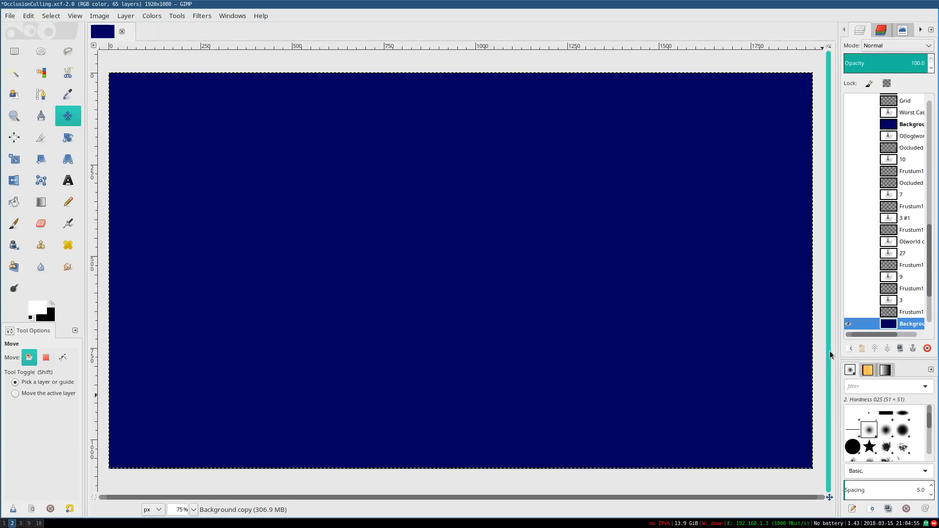
# Reveal the frustum layers with 3, 9 and 27 boxes and the O(world complexity) caption
pyautogui.click(846, 312)
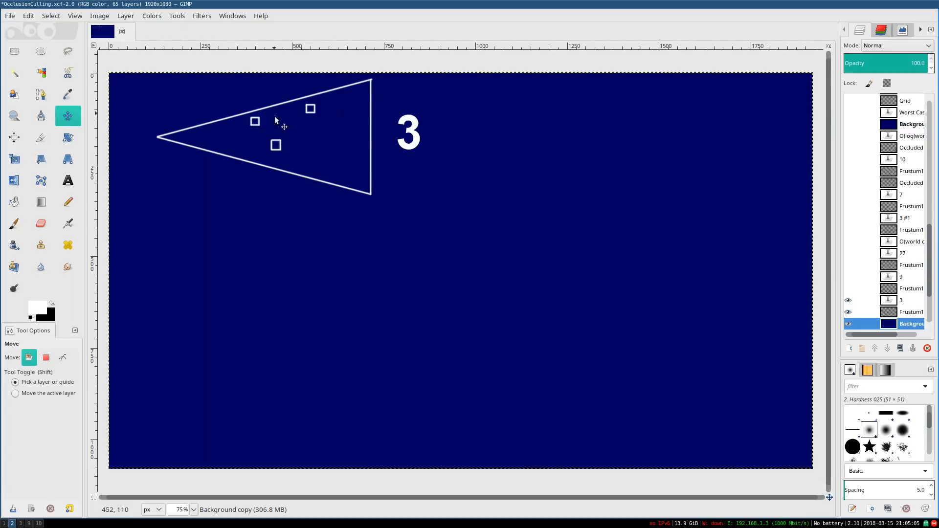
pyautogui.moveTo(390, 117)
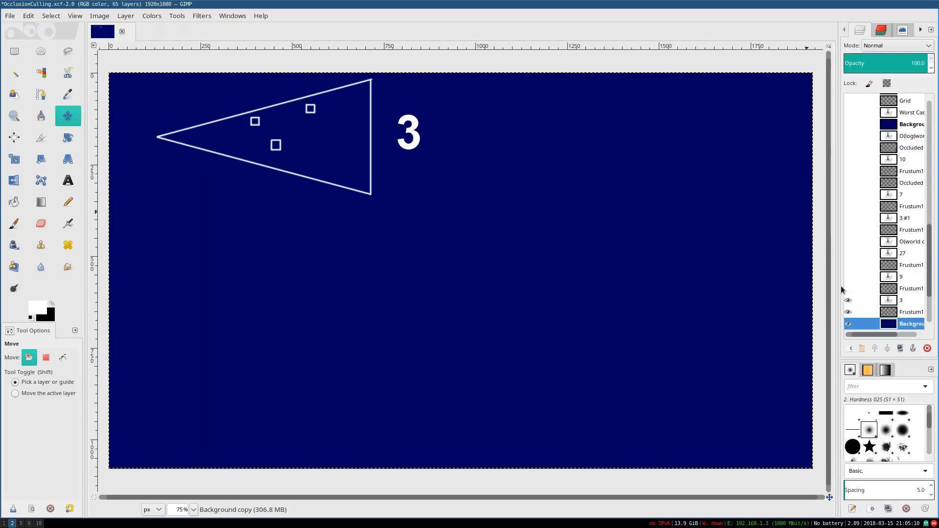
pyautogui.moveTo(848, 292)
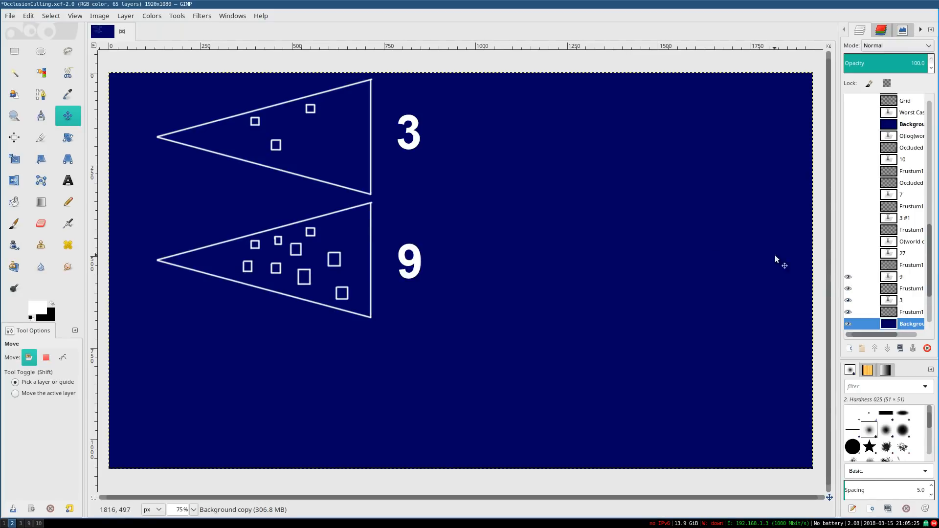
pyautogui.moveTo(341, 206)
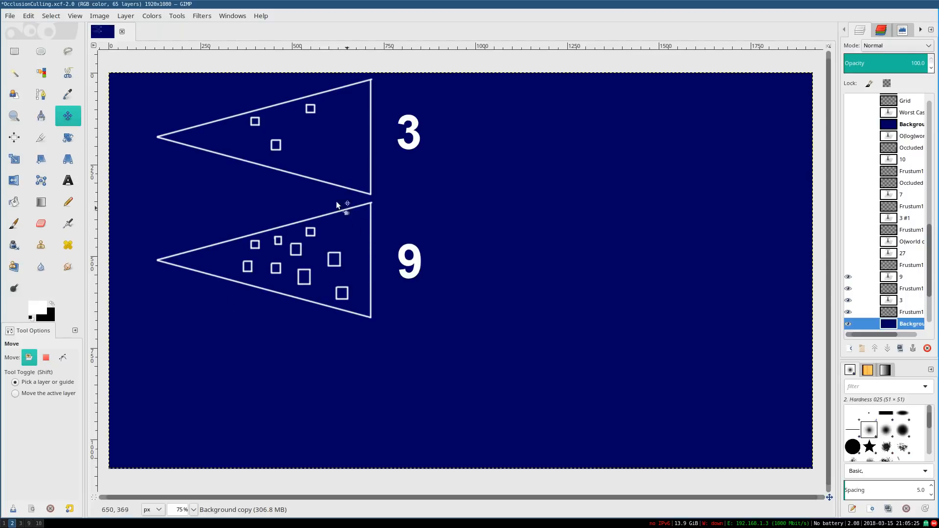
pyautogui.moveTo(483, 249)
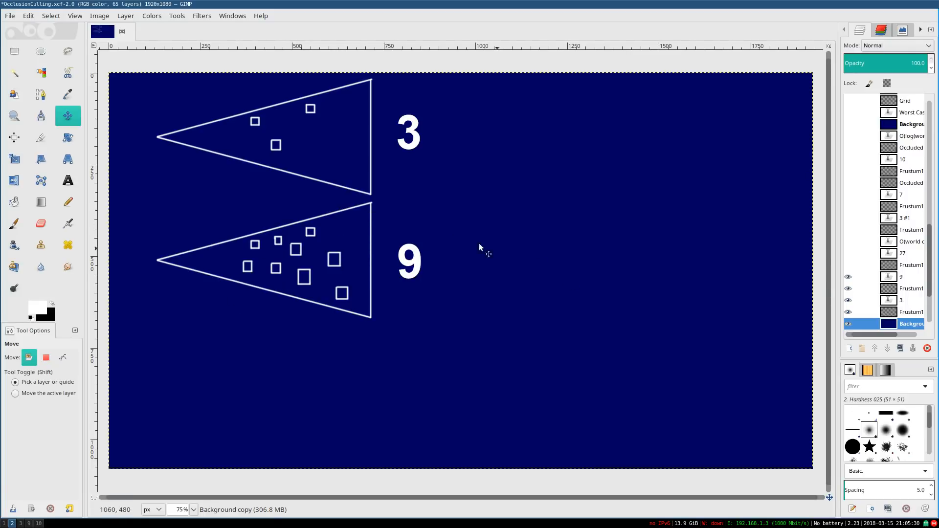
pyautogui.moveTo(454, 253)
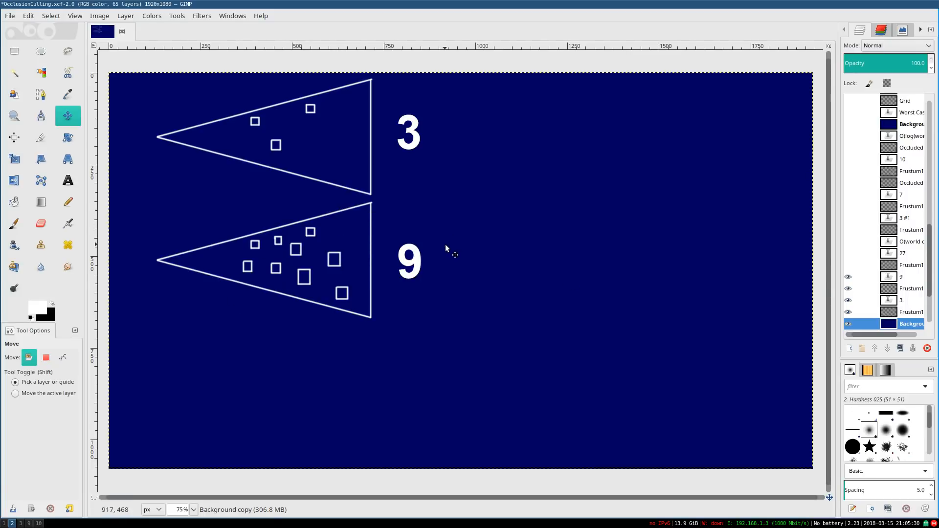
pyautogui.moveTo(574, 267)
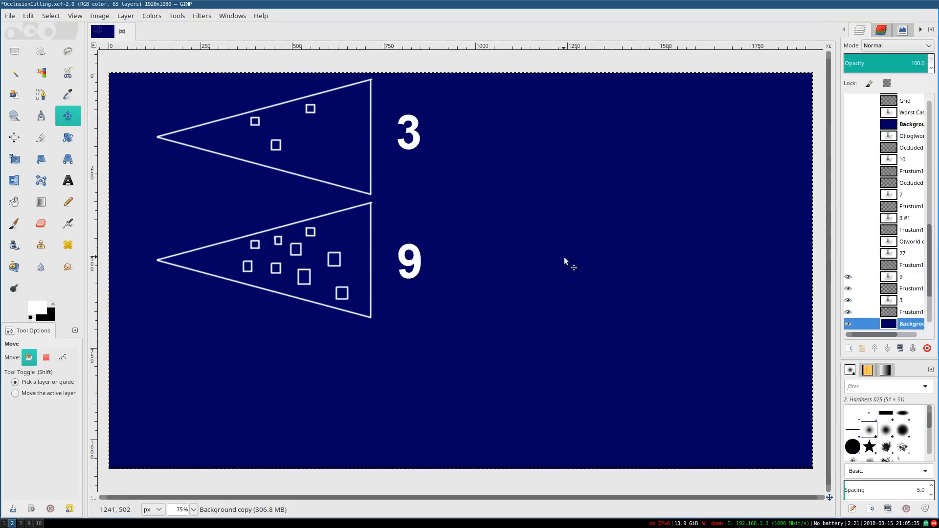
pyautogui.moveTo(458, 265)
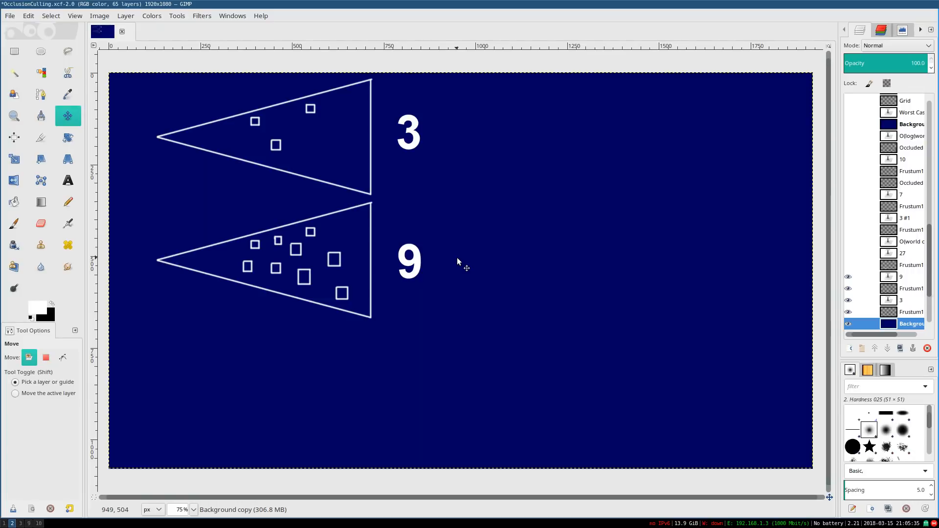
pyautogui.moveTo(843, 267)
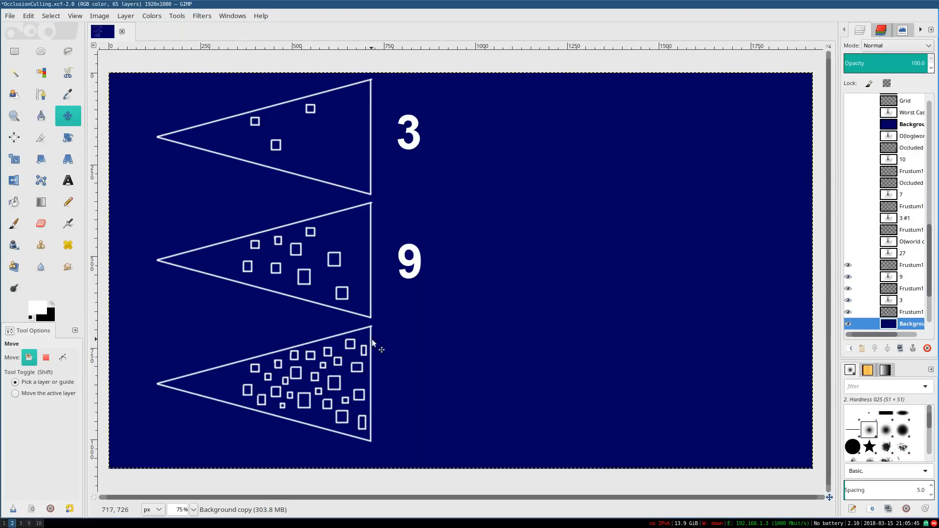
pyautogui.click(847, 253)
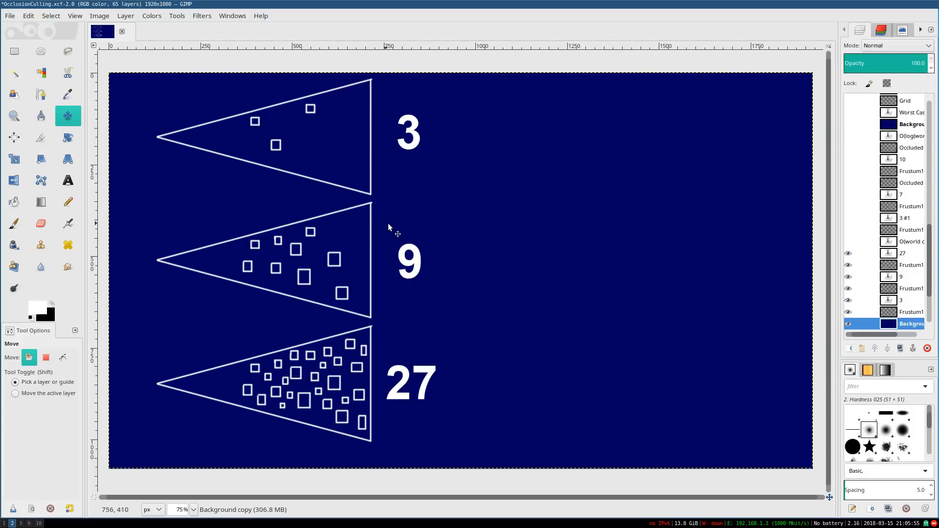
pyautogui.moveTo(304, 150)
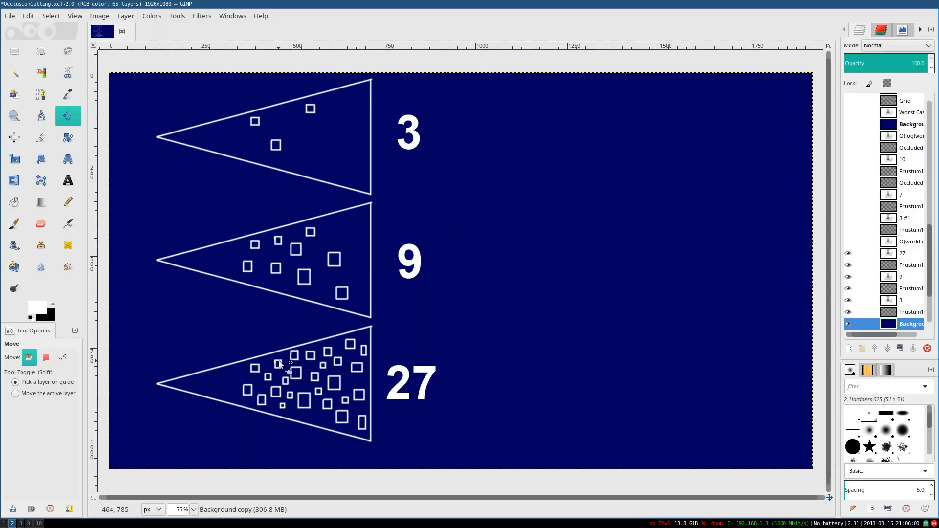
pyautogui.moveTo(405, 411)
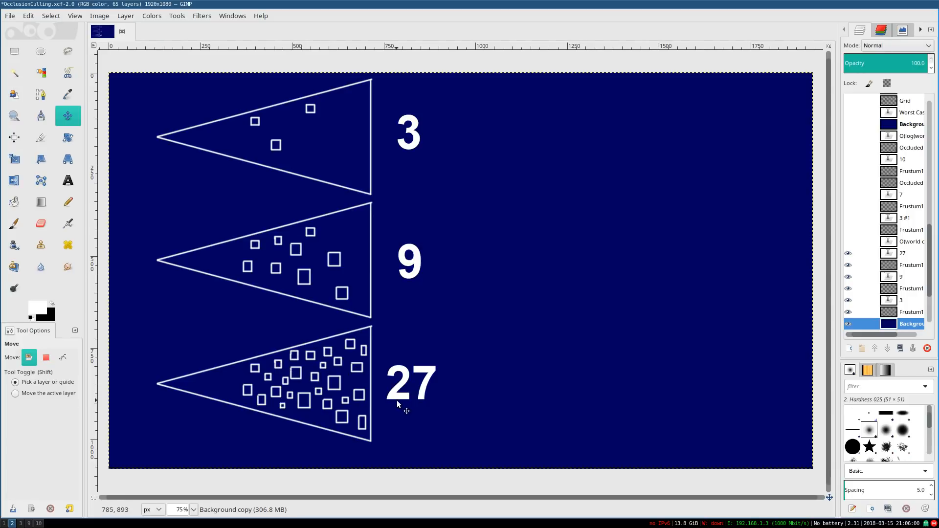
pyautogui.moveTo(430, 404)
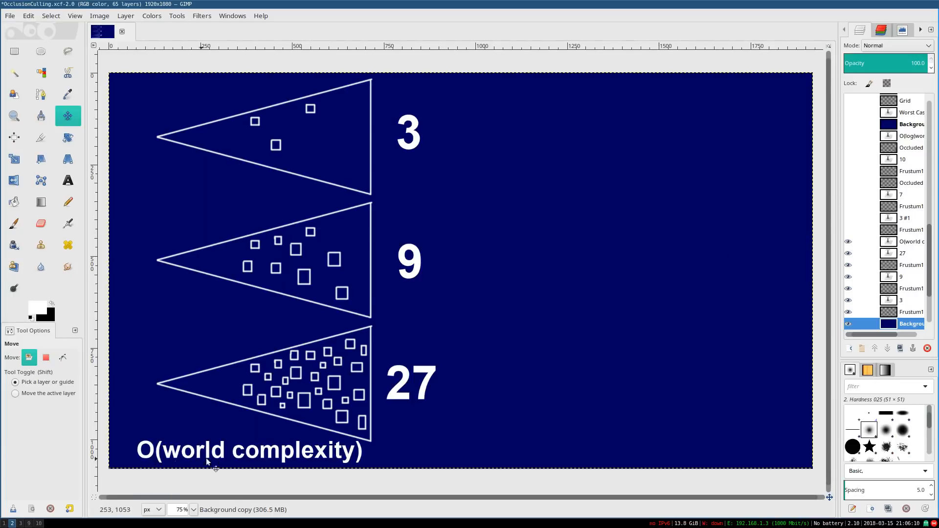
pyautogui.moveTo(343, 459)
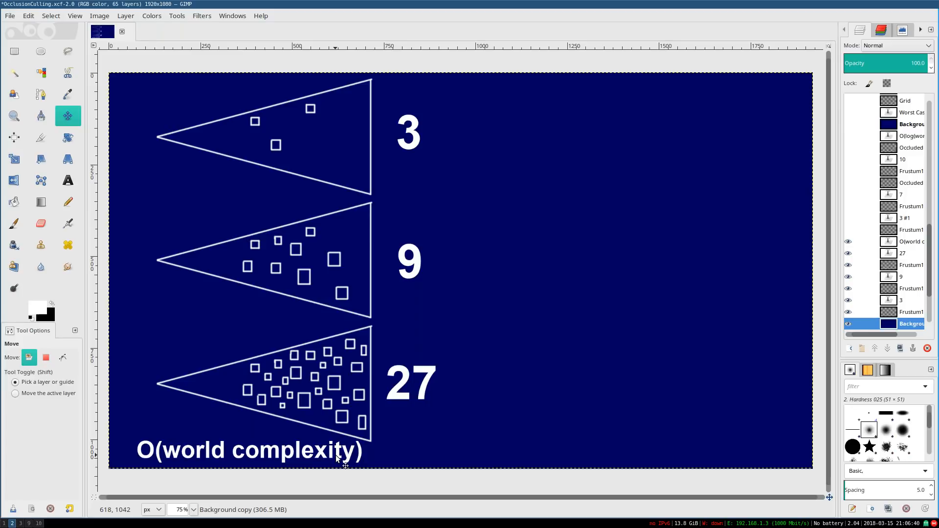
pyautogui.moveTo(312, 288)
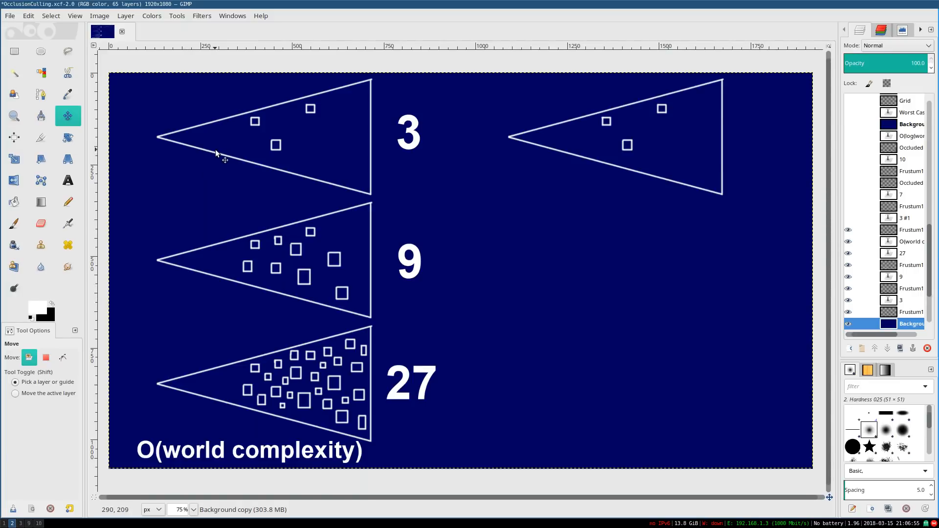
pyautogui.moveTo(696, 231)
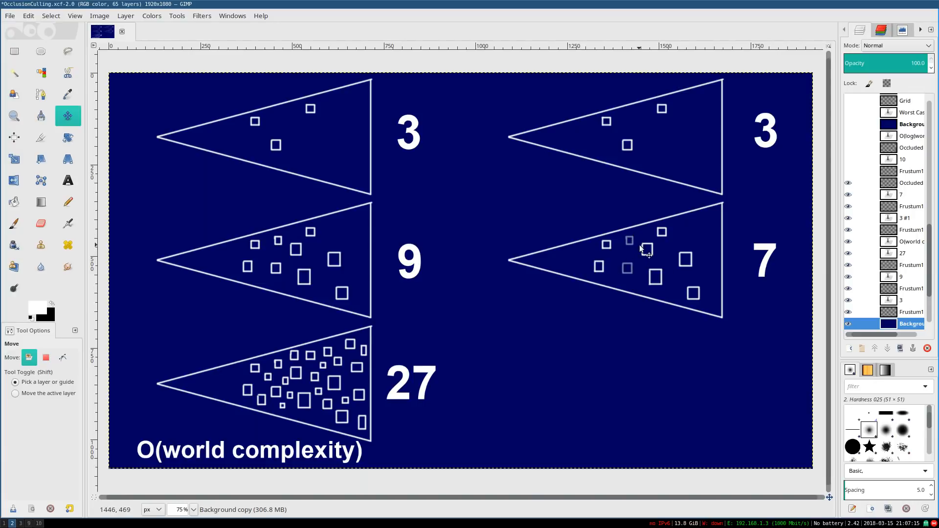
pyautogui.moveTo(552, 258)
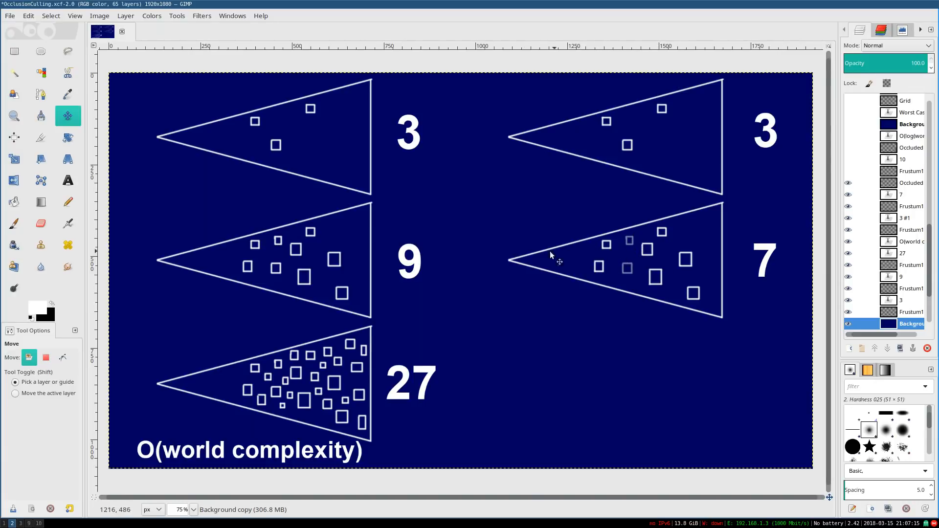
pyautogui.moveTo(659, 294)
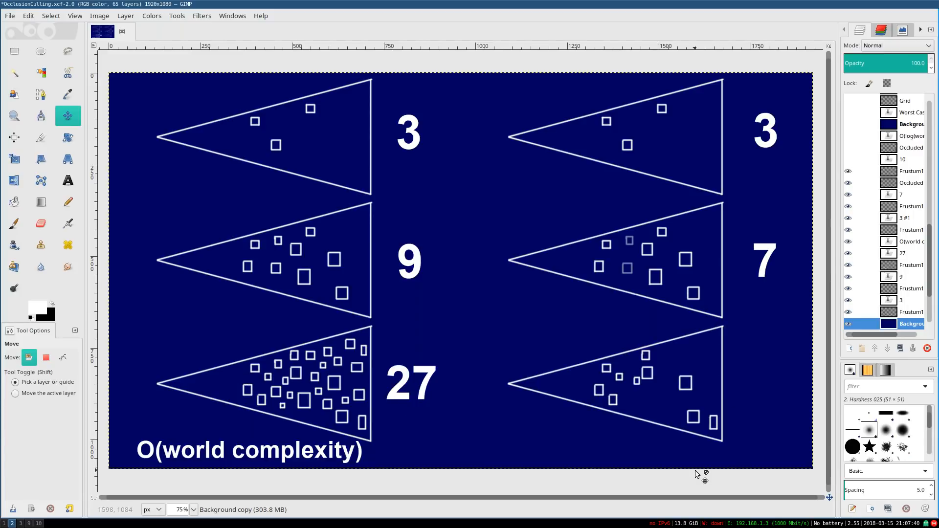
pyautogui.moveTo(683, 443)
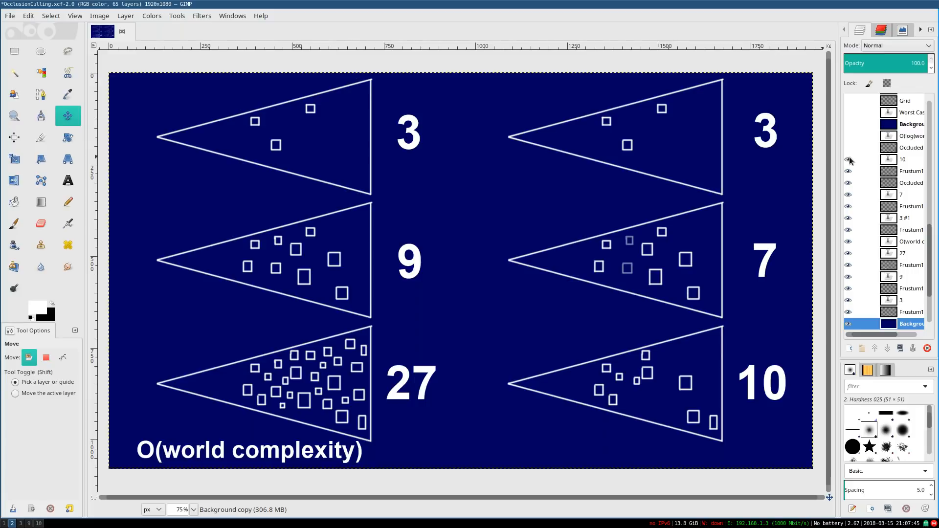
pyautogui.moveTo(712, 350)
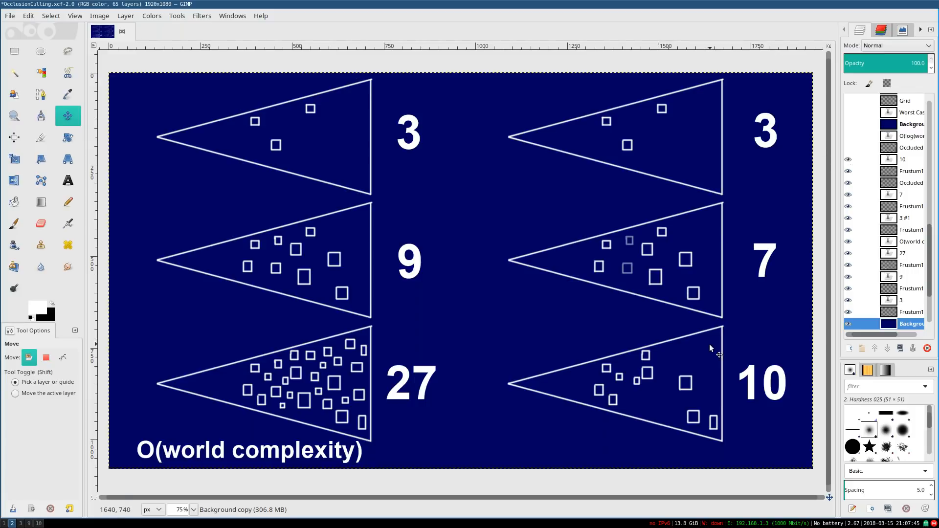
pyautogui.moveTo(710, 352)
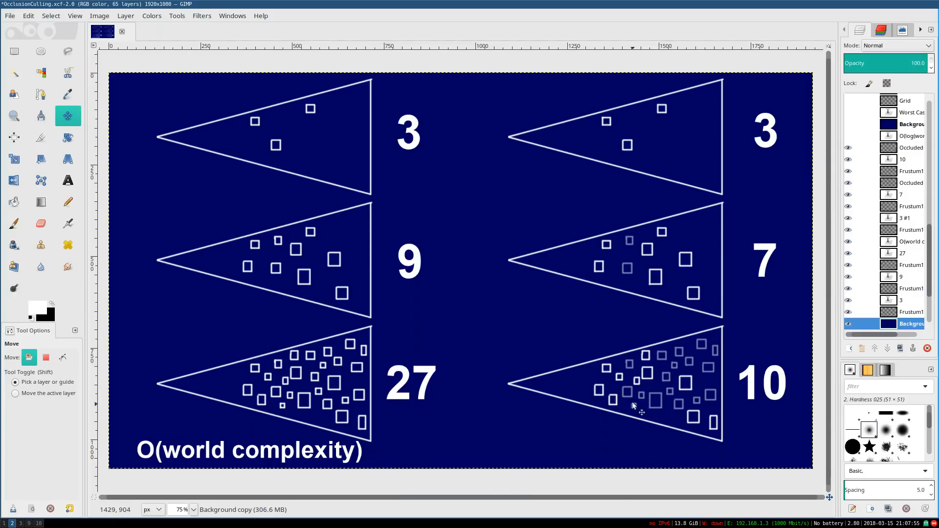
pyautogui.moveTo(747, 344)
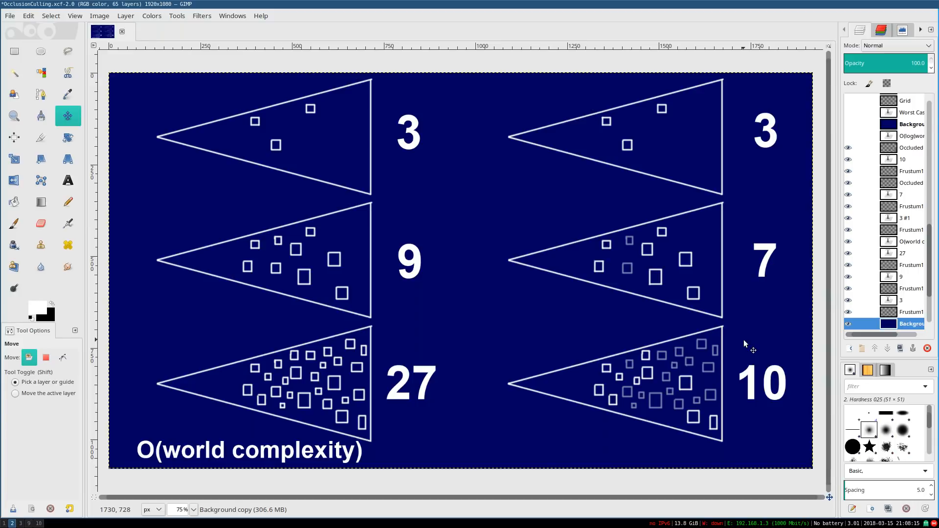
pyautogui.moveTo(385, 118)
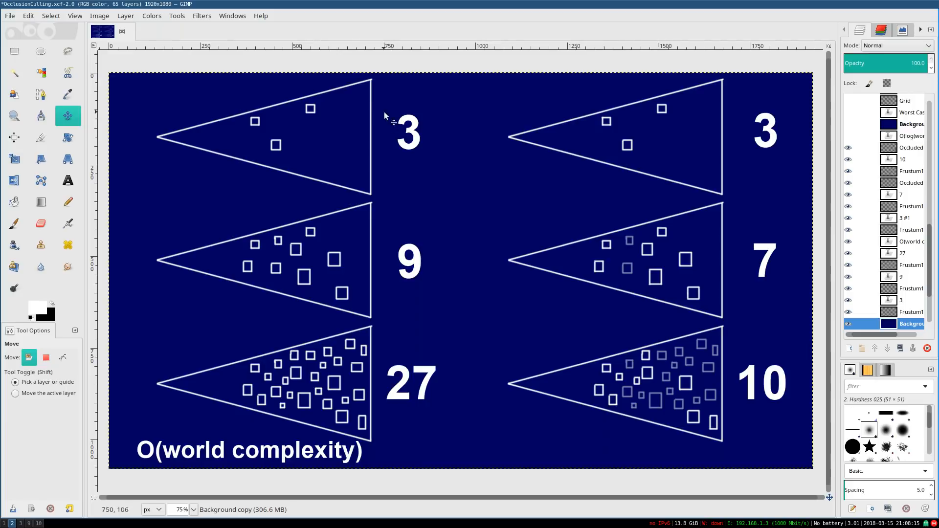
pyautogui.moveTo(156, 342)
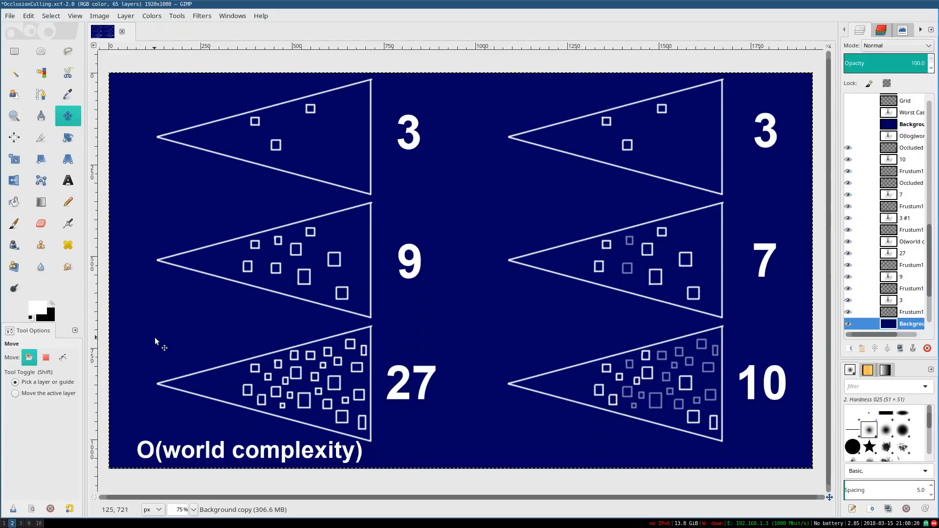
pyautogui.moveTo(320, 69)
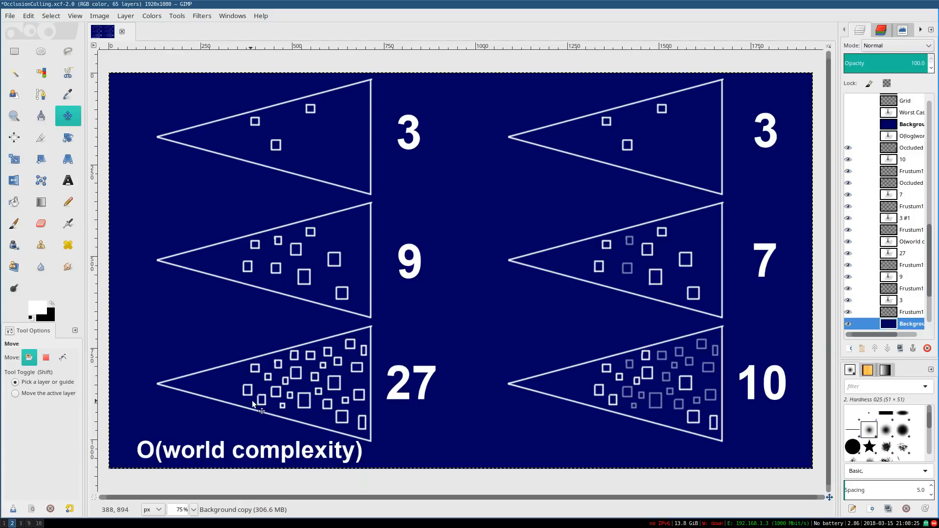
pyautogui.moveTo(790, 302)
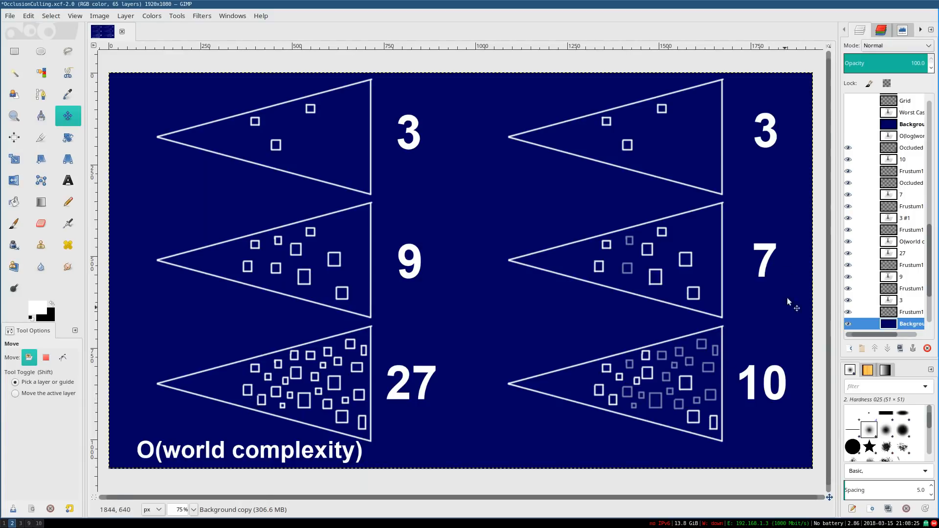
pyautogui.moveTo(623, 411)
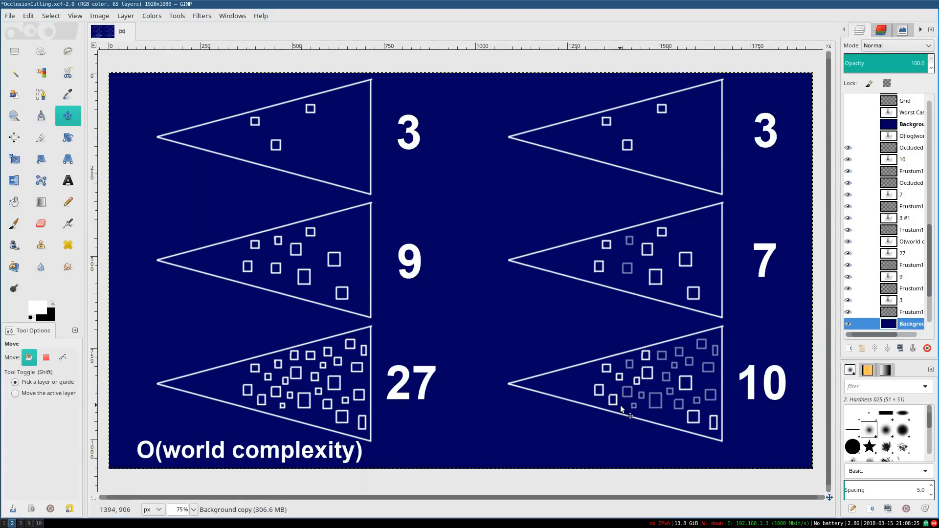
# Make the O(log(world complexity)) text layer visible under the 3, 7, 10 column
pyautogui.click(847, 136)
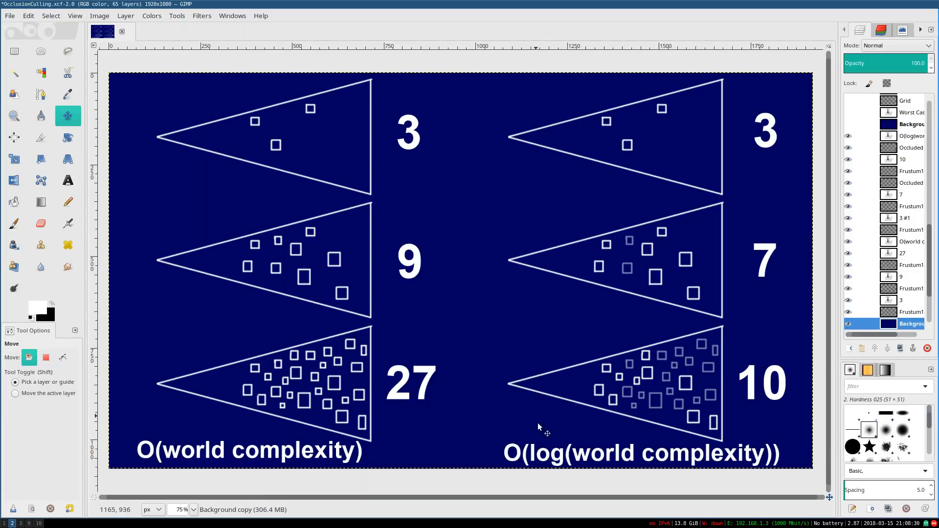
pyautogui.moveTo(677, 406)
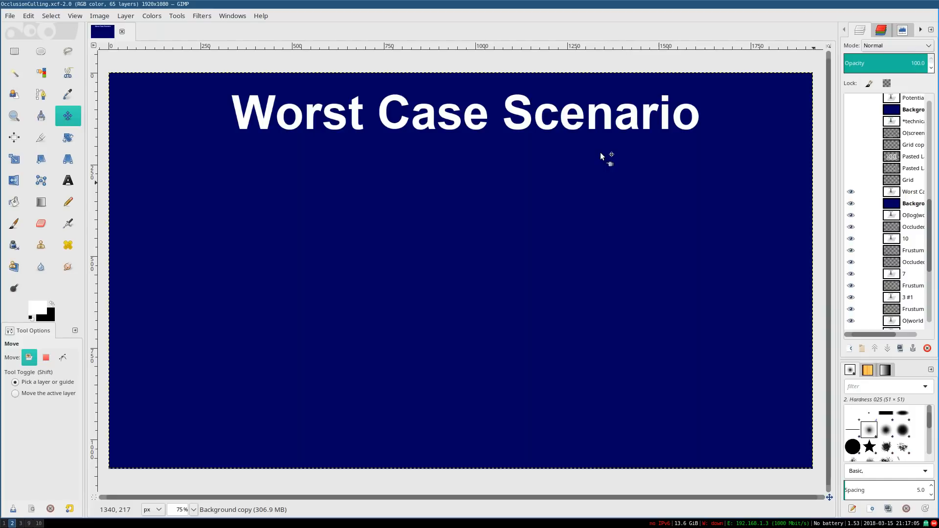
pyautogui.moveTo(851, 180)
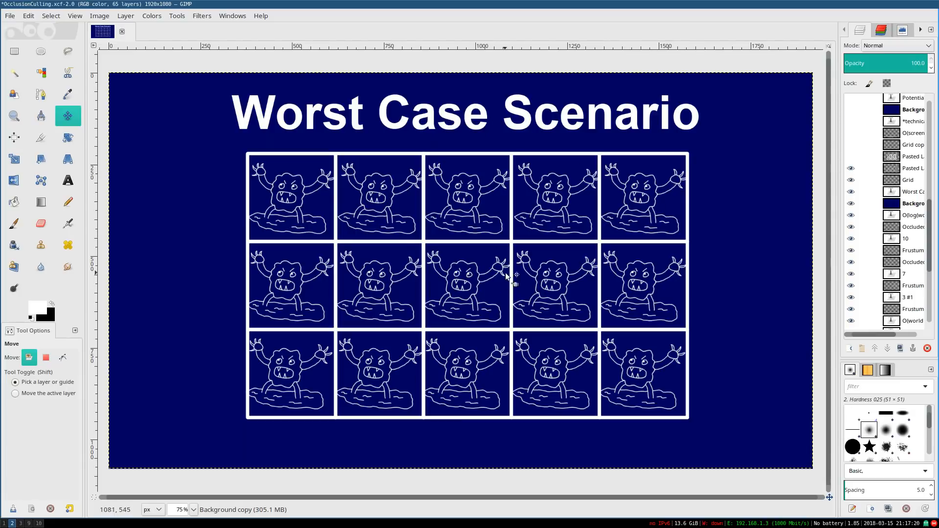
pyautogui.moveTo(674, 261)
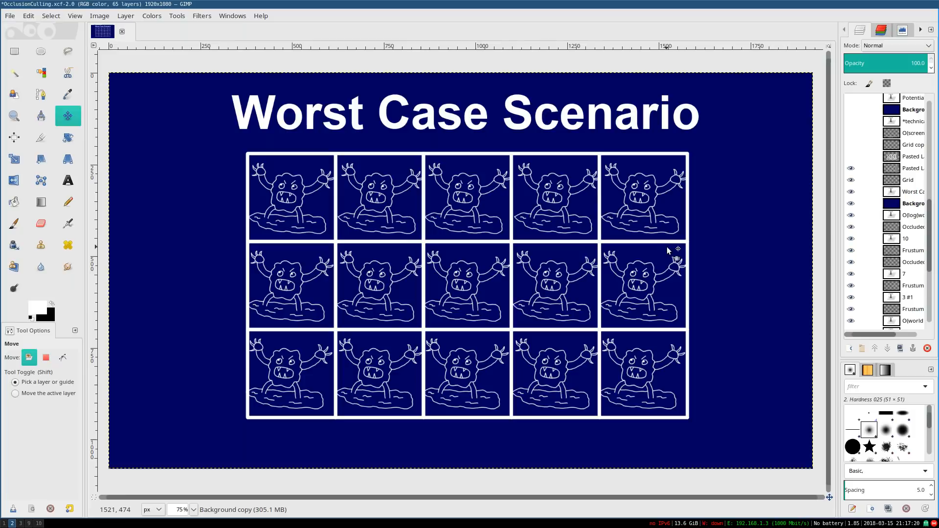
pyautogui.moveTo(562, 229)
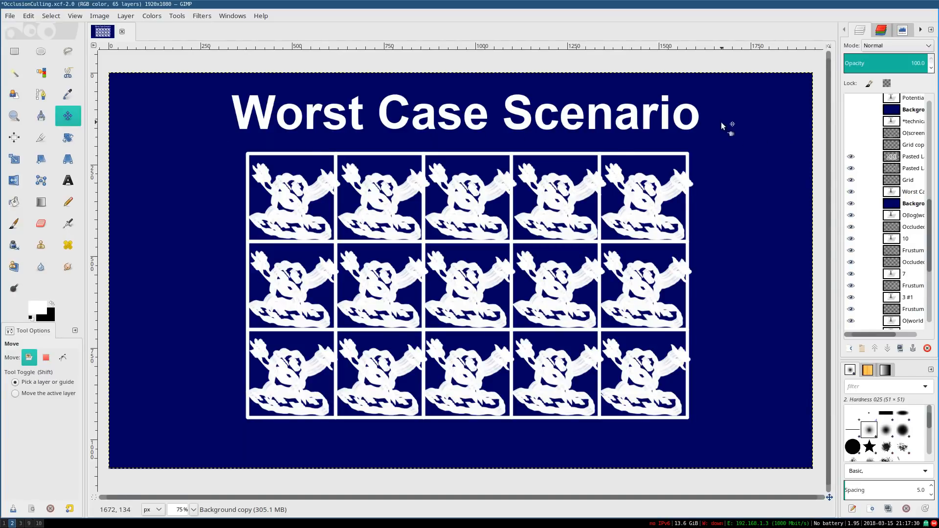
pyautogui.moveTo(785, 174)
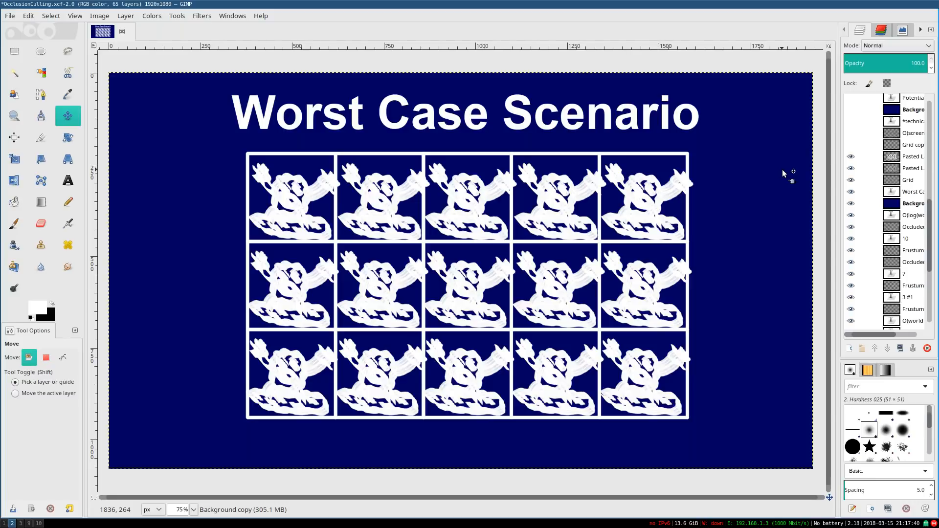
pyautogui.moveTo(611, 162)
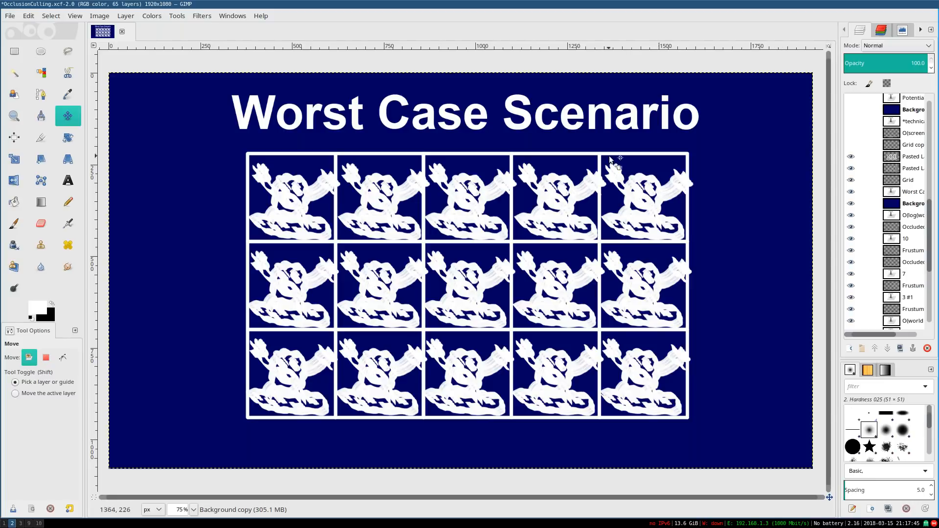
pyautogui.moveTo(428, 171)
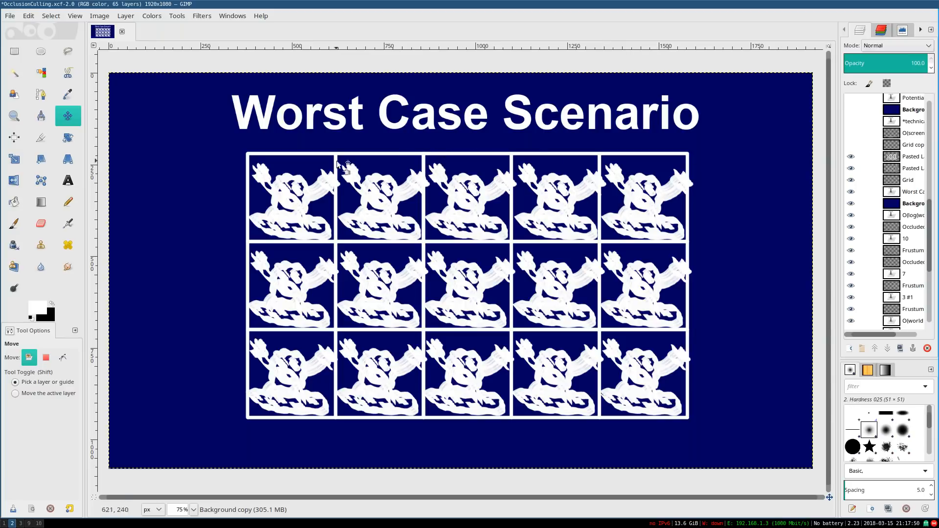
pyautogui.moveTo(797, 162)
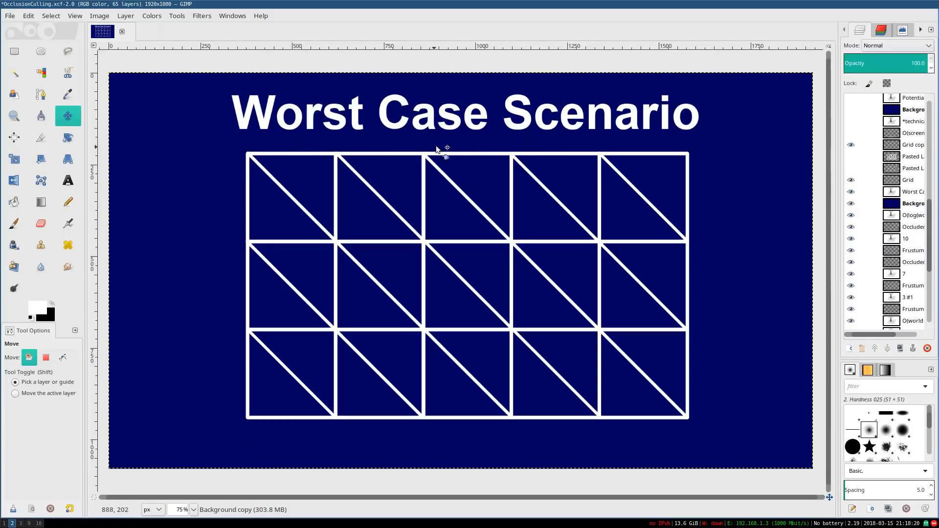
pyautogui.moveTo(294, 211)
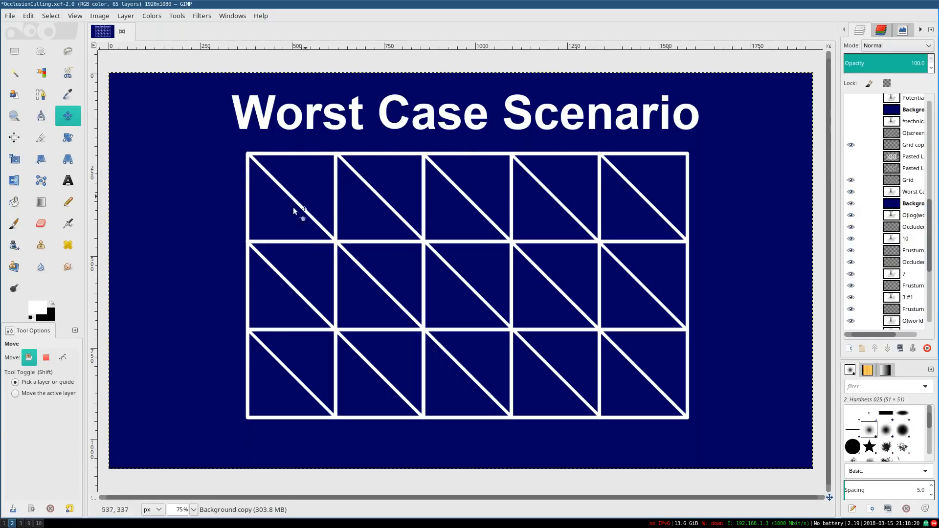
pyautogui.moveTo(773, 242)
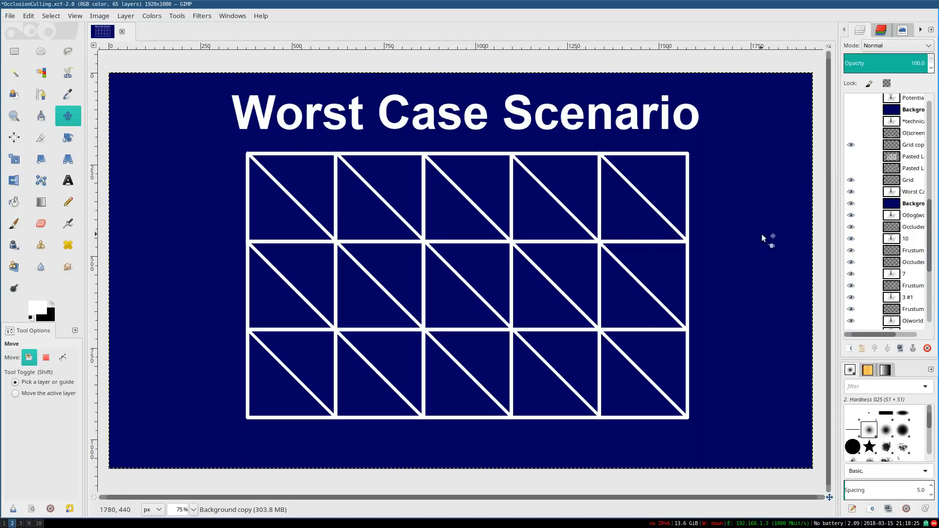
pyautogui.moveTo(353, 238)
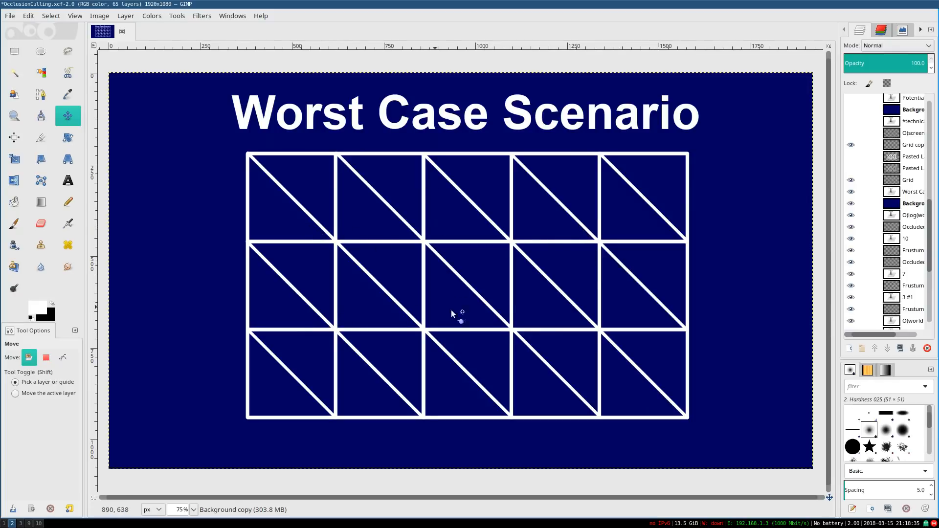
pyautogui.moveTo(373, 245)
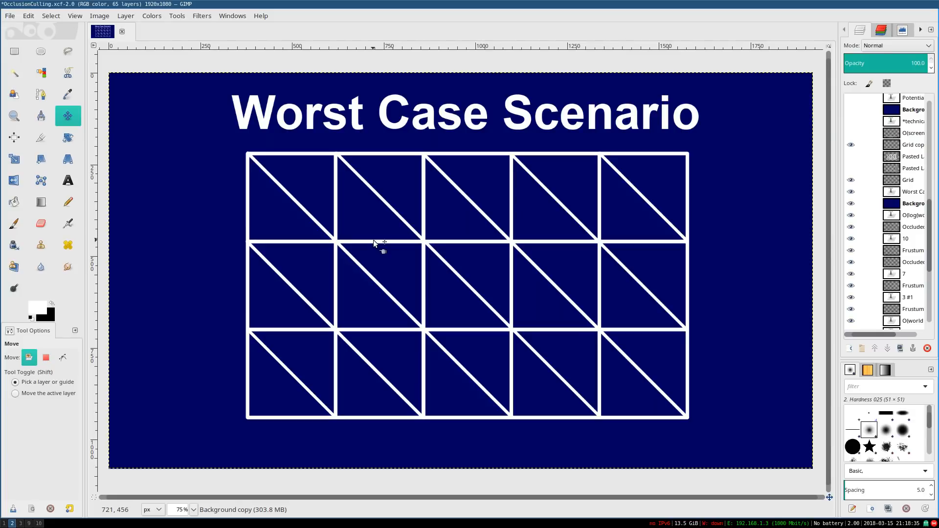
pyautogui.moveTo(362, 160)
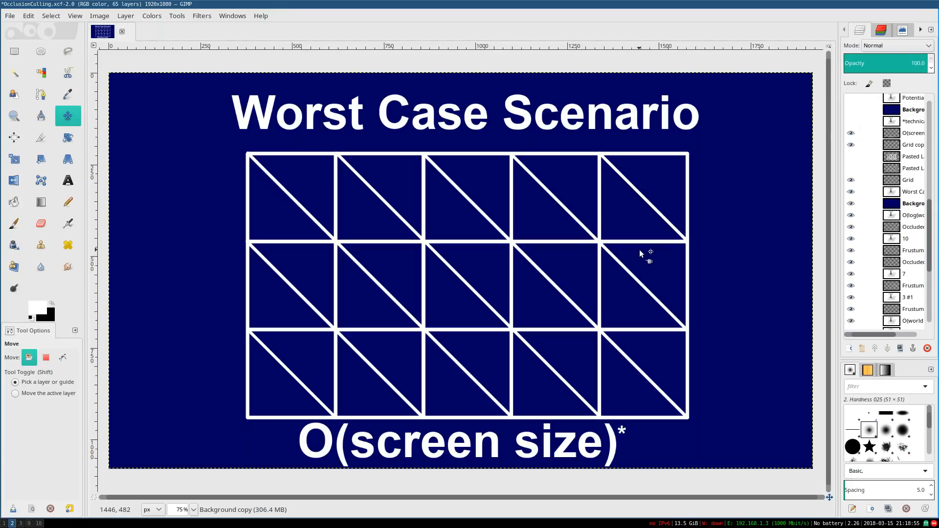
pyautogui.moveTo(677, 248)
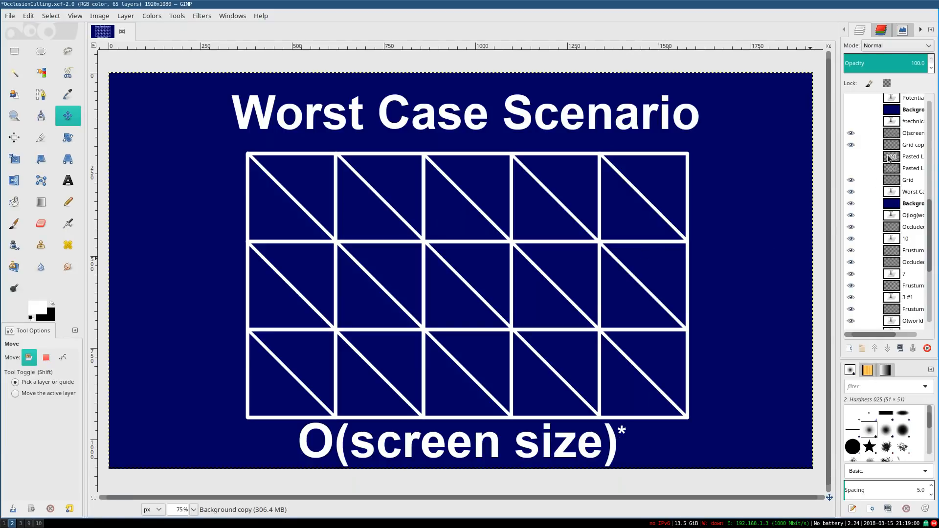
# Reveal the *technically footnote about log(world complexity) under O(screen size)*
pyautogui.click(850, 122)
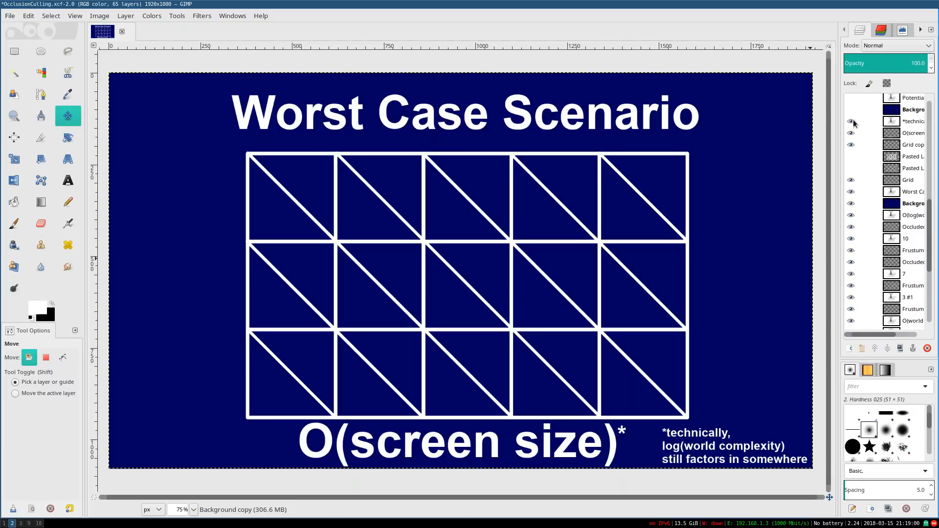